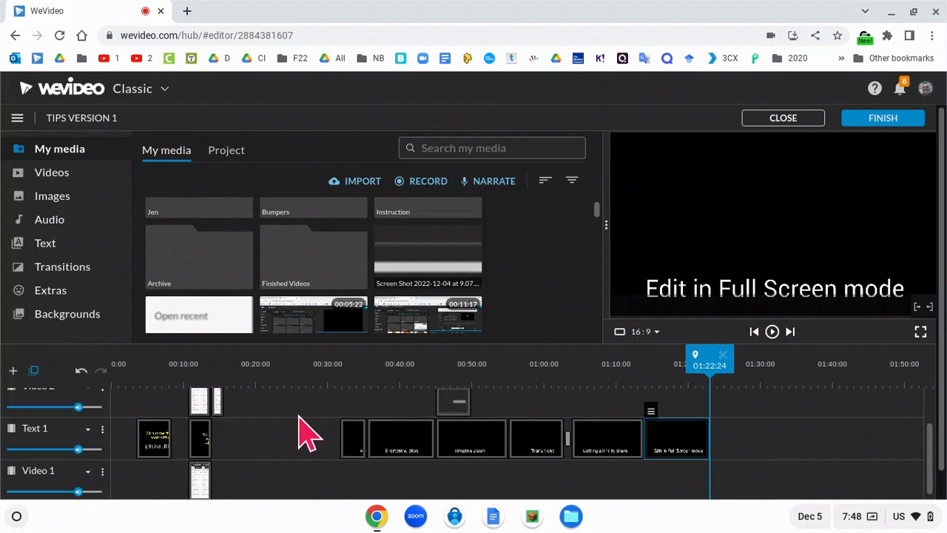
mouse_move(265, 436)
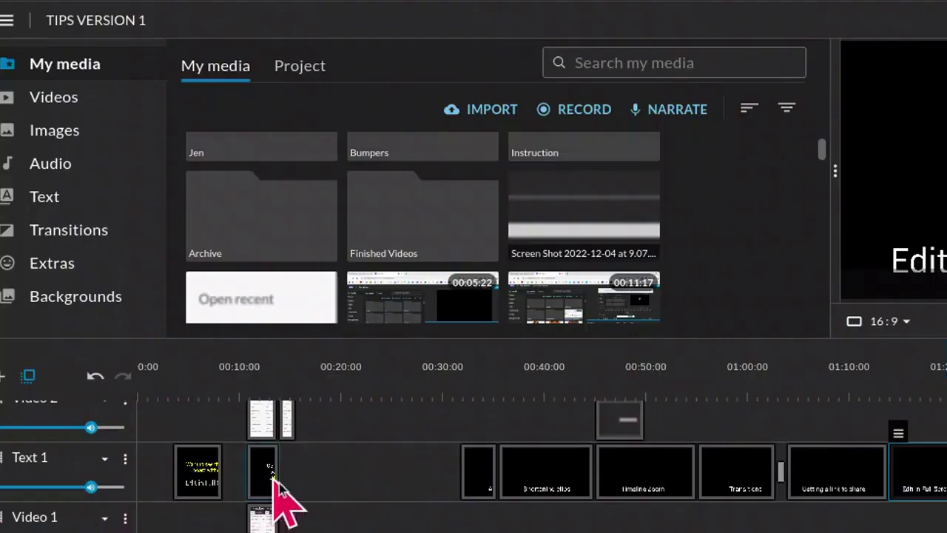
mouse_move(389, 477)
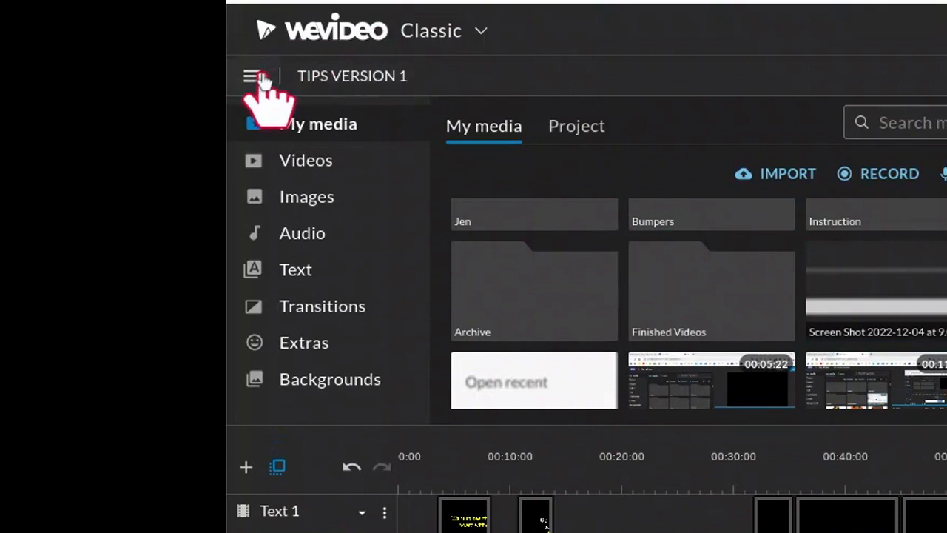
- Switch the TIPS VERSION 1 editor to full-screen editing from the project menu
click(255, 75)
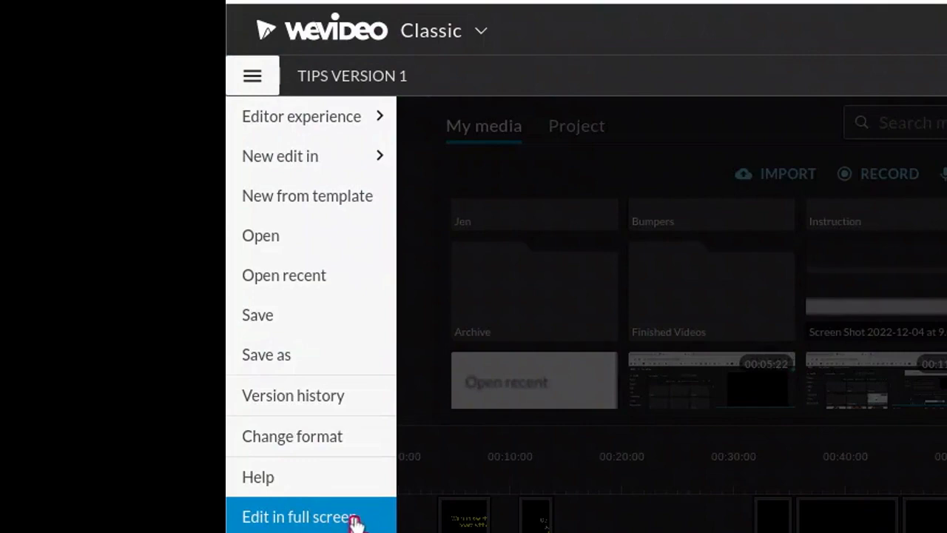
click(298, 517)
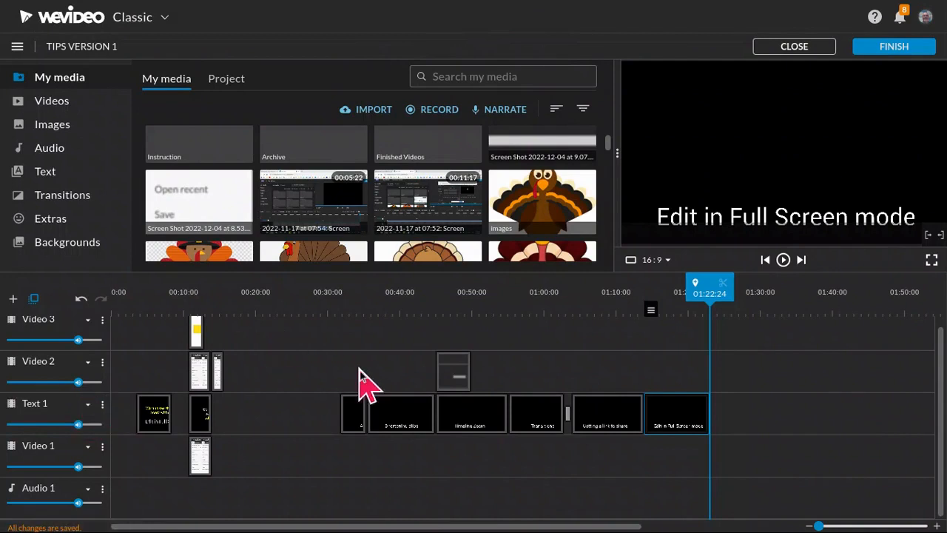
mouse_move(851, 455)
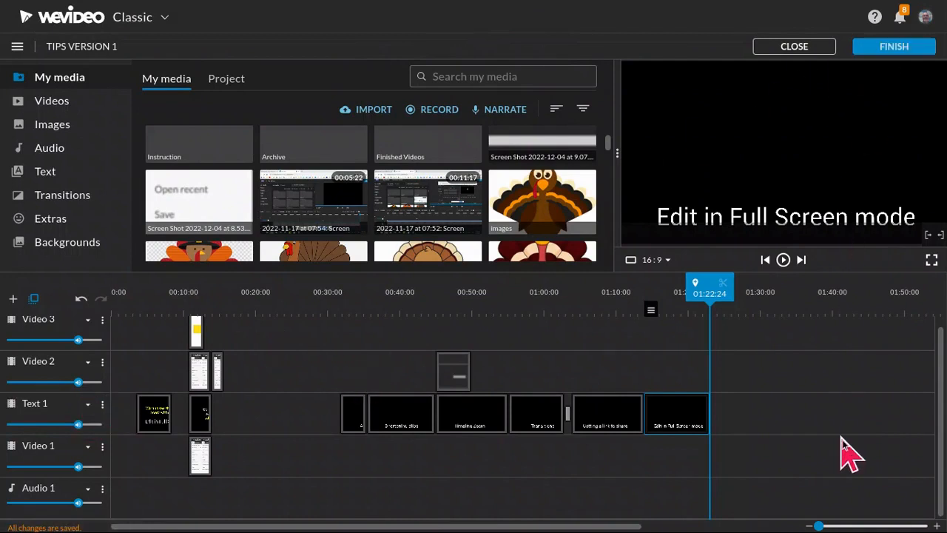
mouse_move(281, 422)
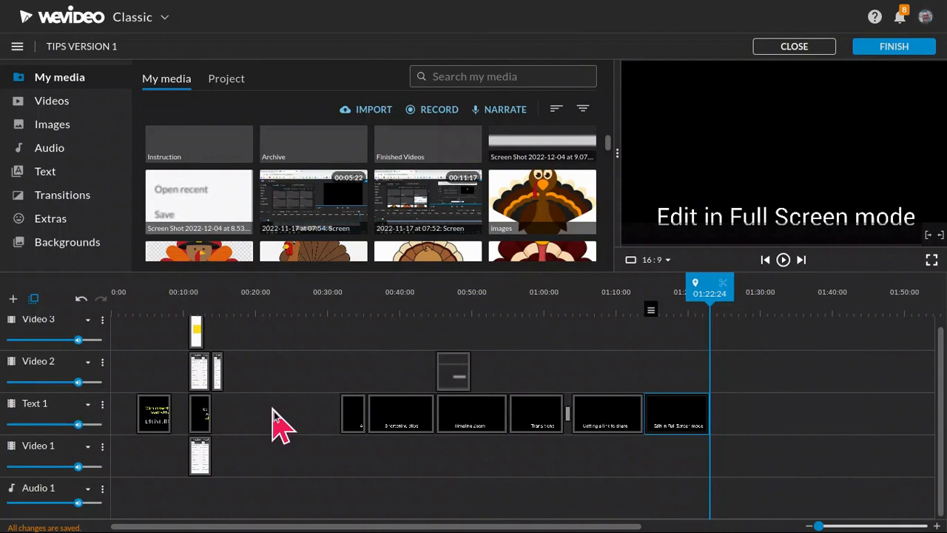
mouse_move(141, 429)
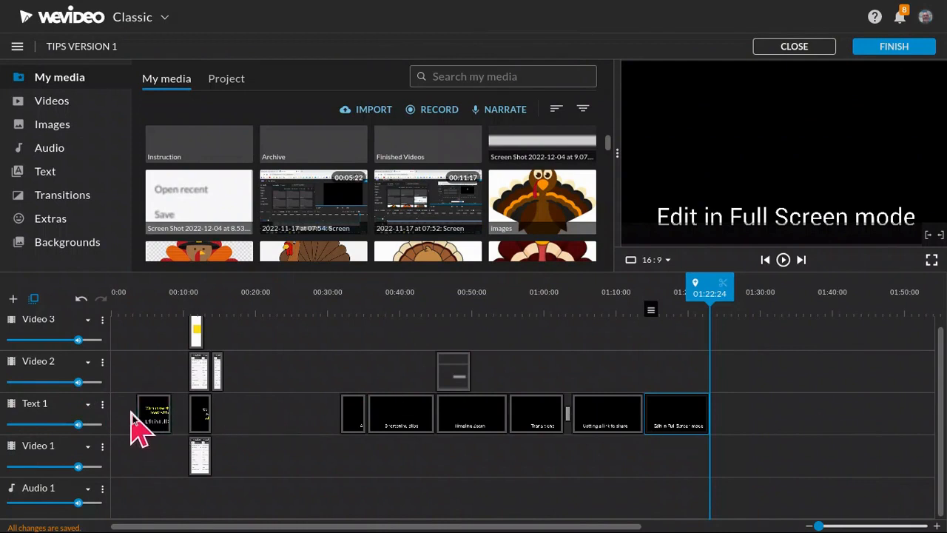
mouse_move(537, 414)
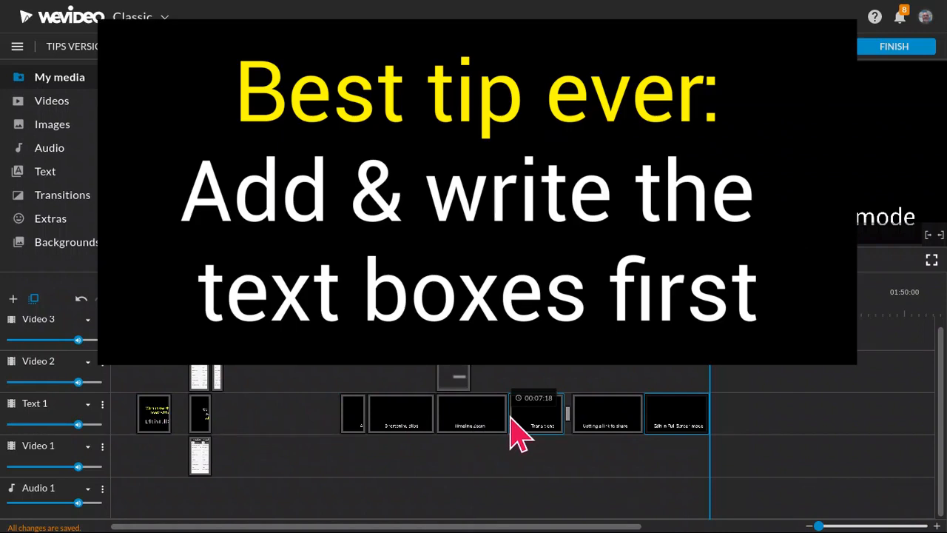
mouse_move(370, 429)
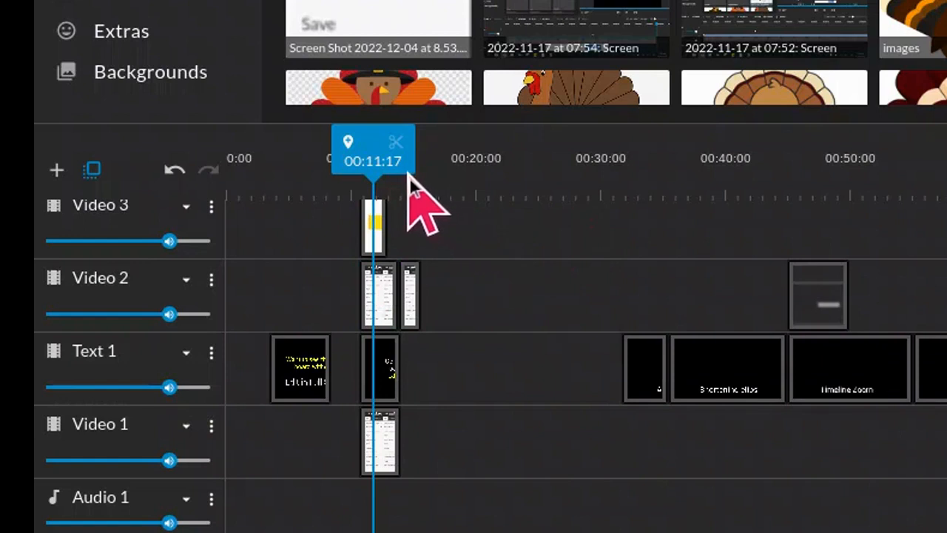
mouse_move(399, 292)
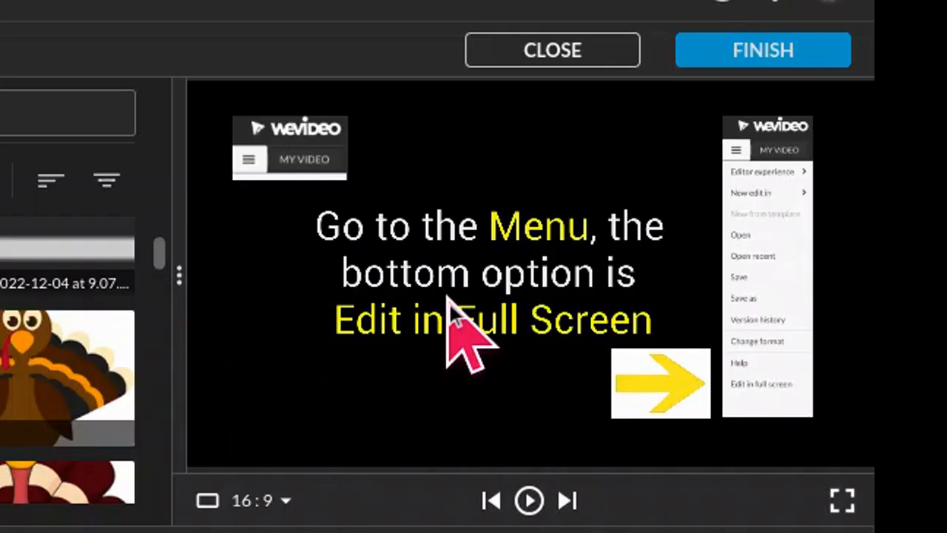
mouse_move(651, 399)
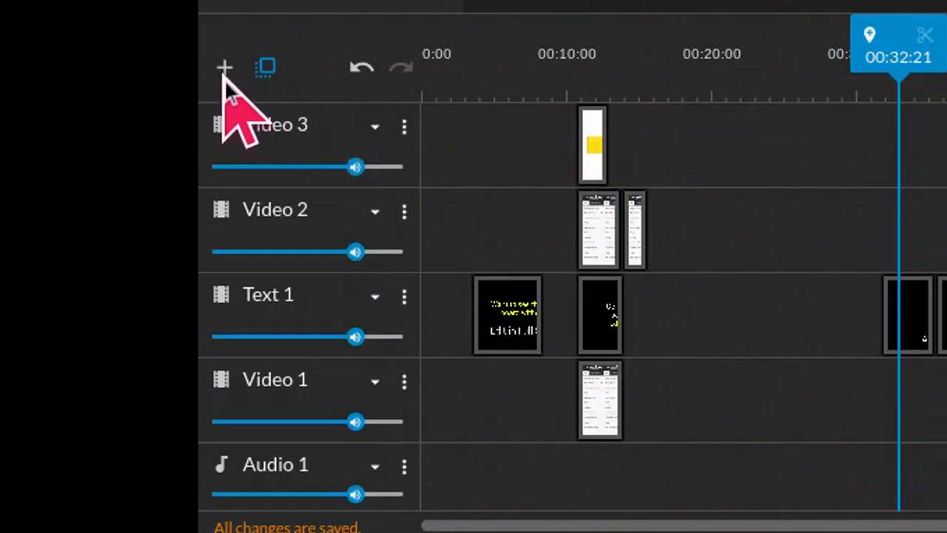
- Add a Video / Text track named 'new' to the timeline
click(224, 66)
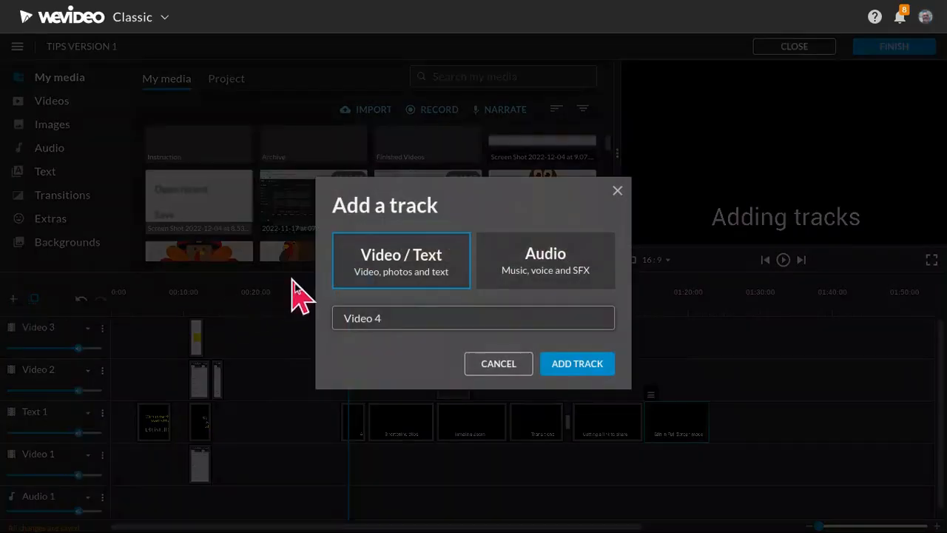
mouse_move(414, 270)
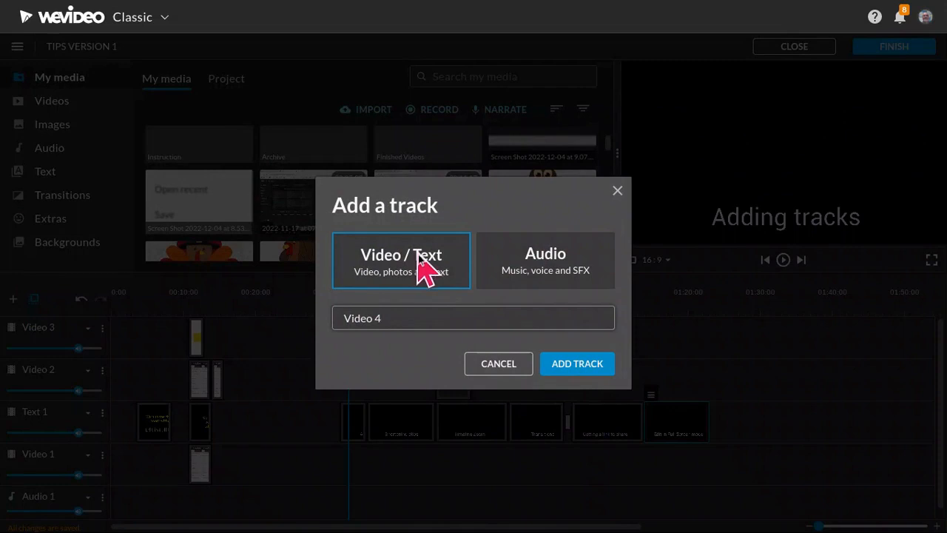
mouse_move(584, 285)
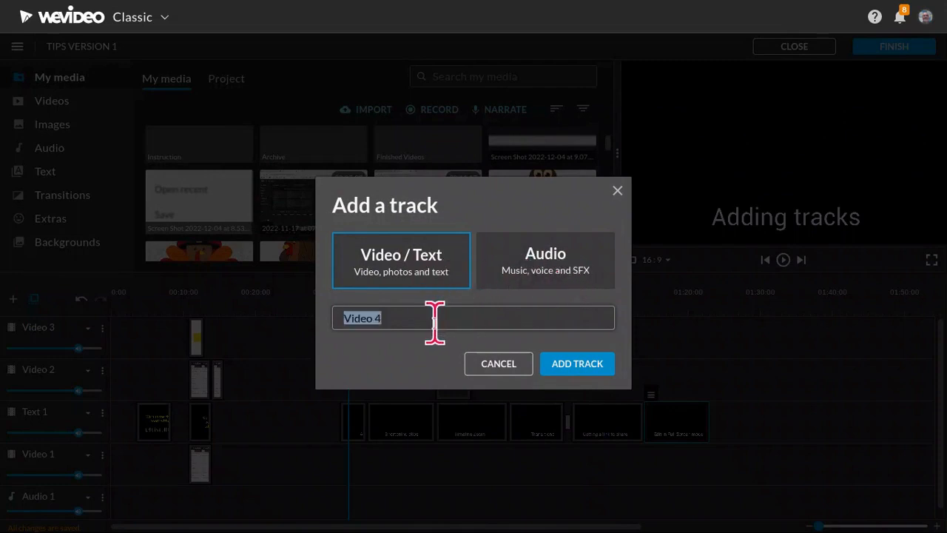
text(new)
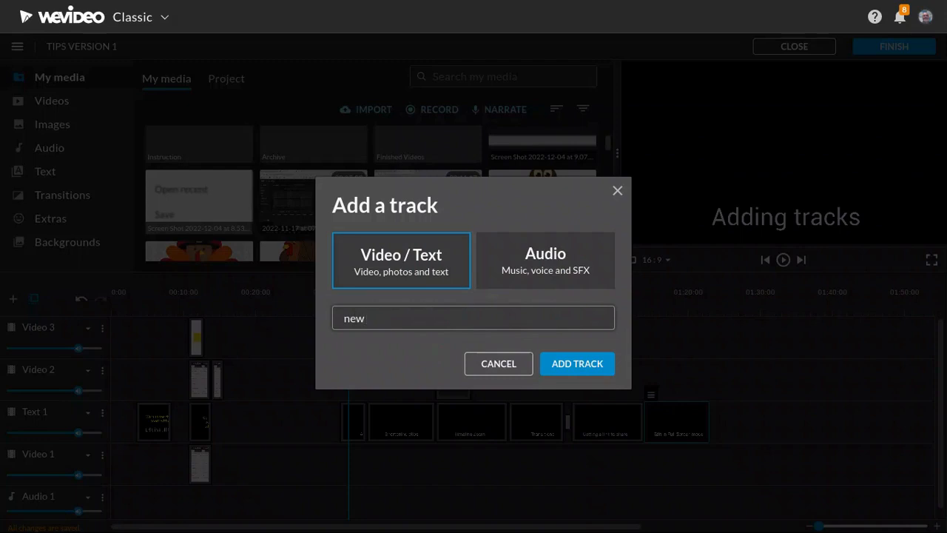
click(577, 363)
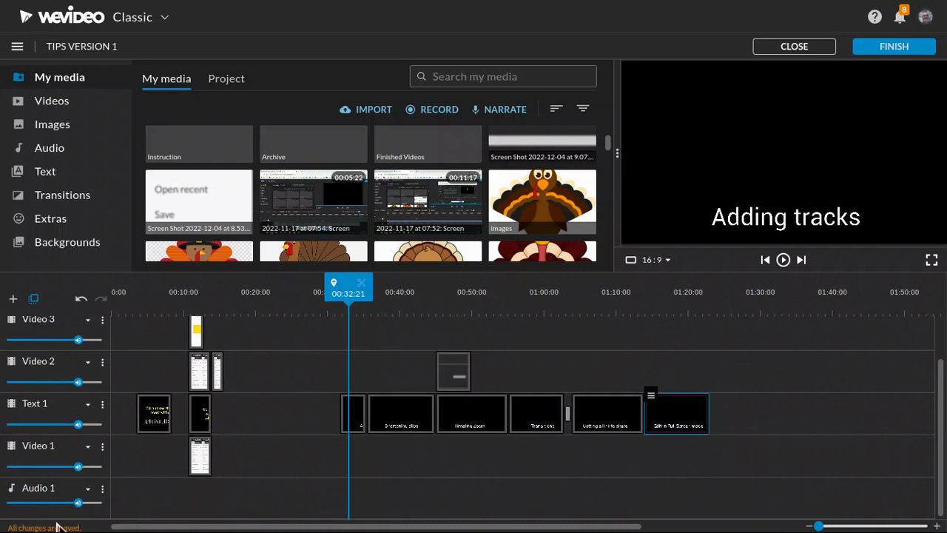
mouse_move(122, 507)
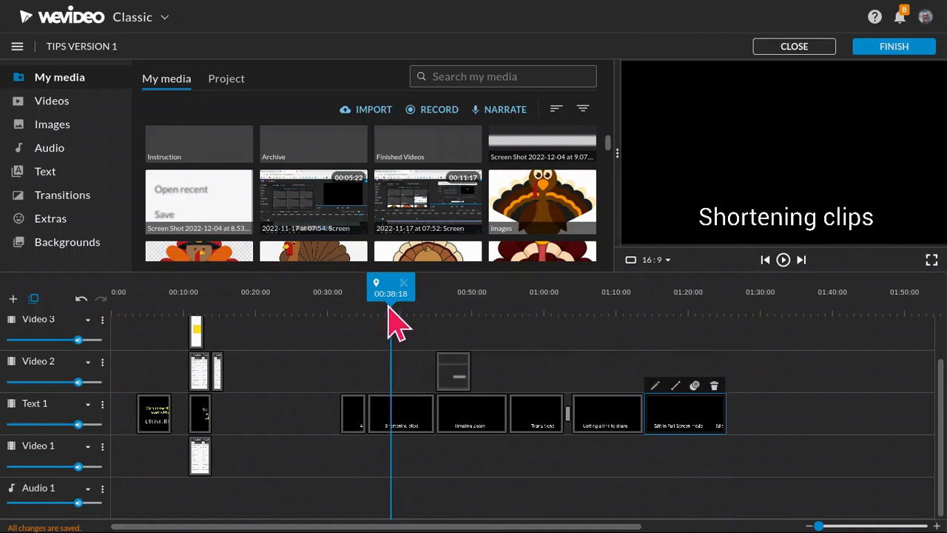
- Place the SHOP NOW caption from the Text library on Video 3 near 00:40
click(45, 171)
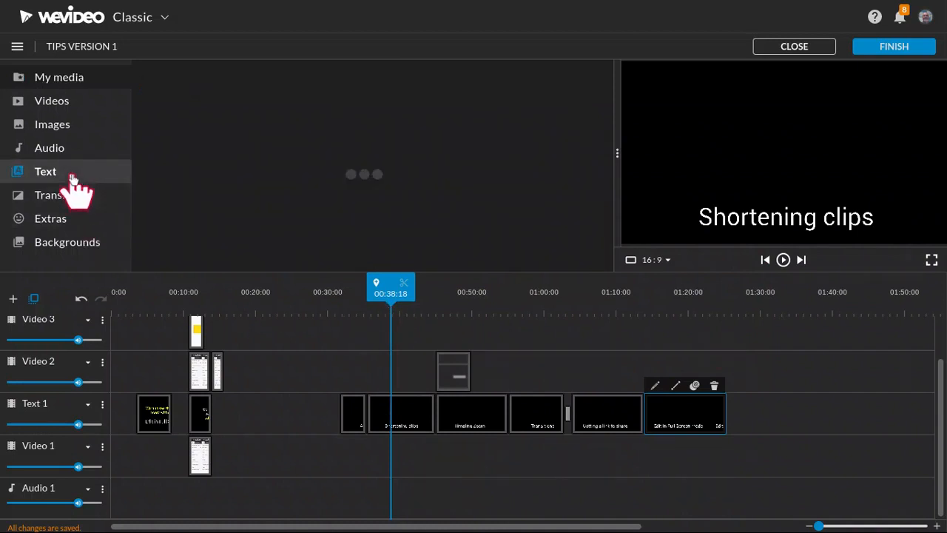
click(45, 171)
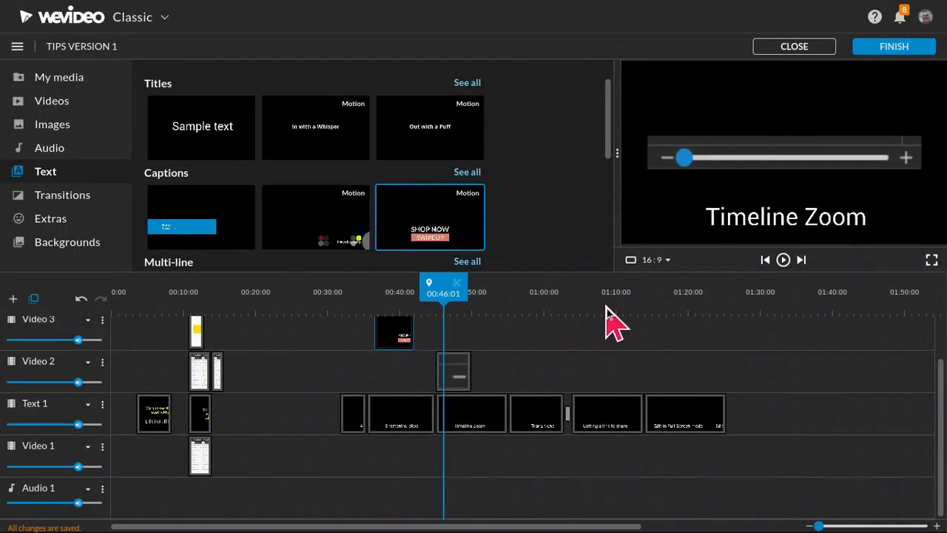
mouse_move(810, 163)
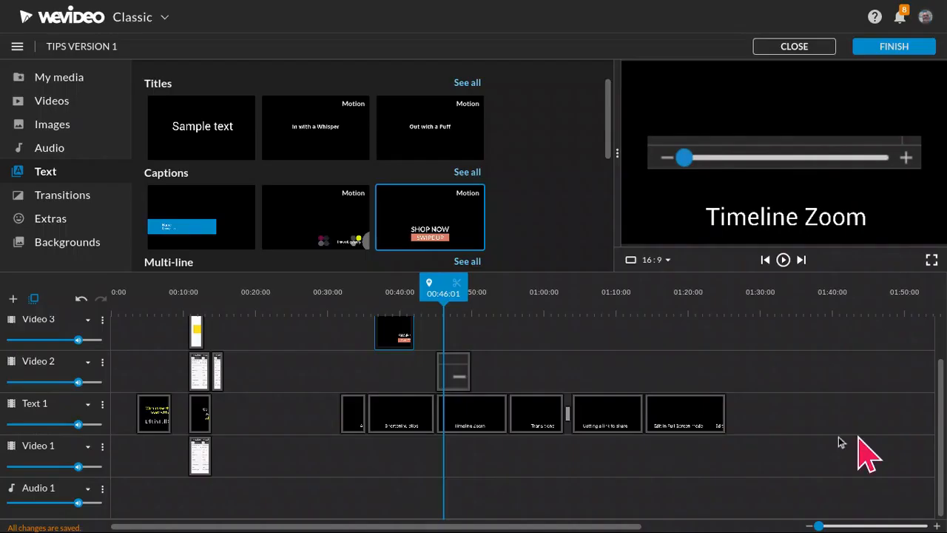
mouse_move(739, 455)
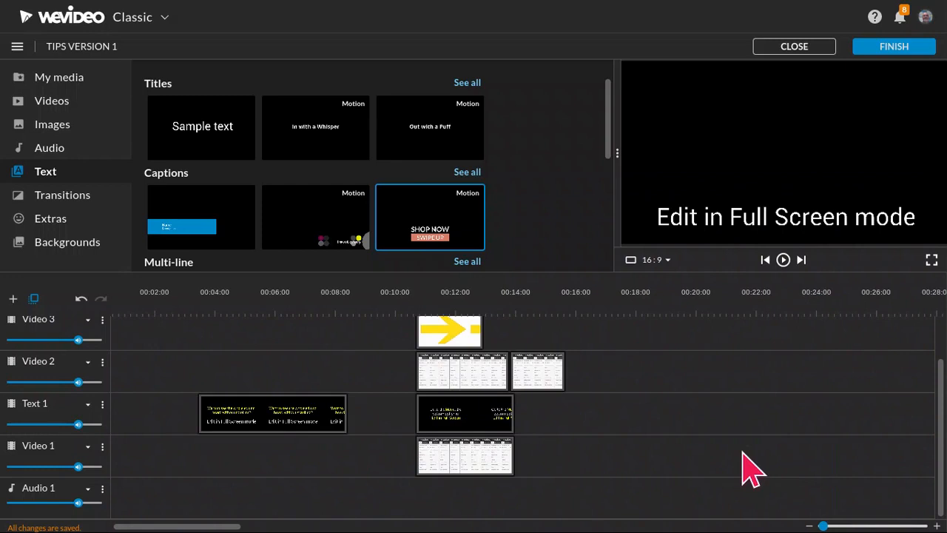
mouse_move(822, 526)
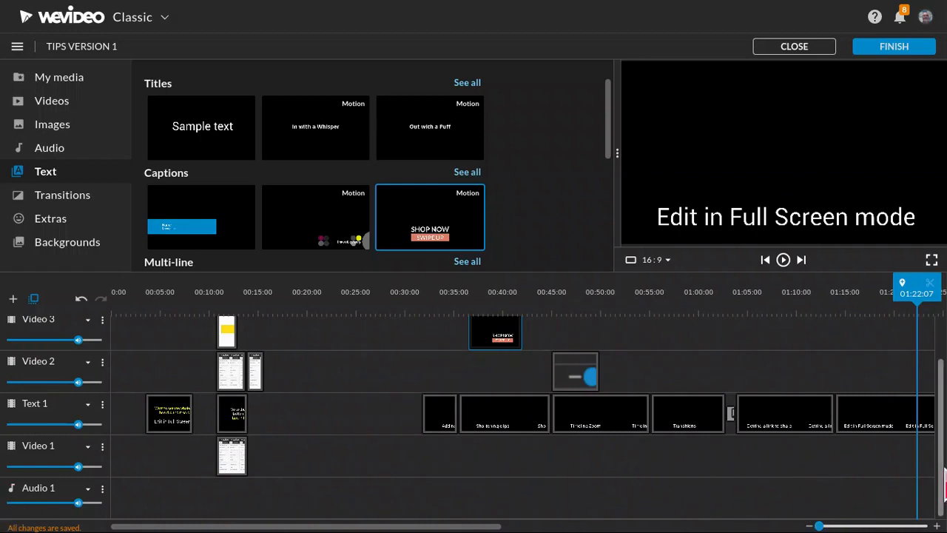
mouse_move(740, 347)
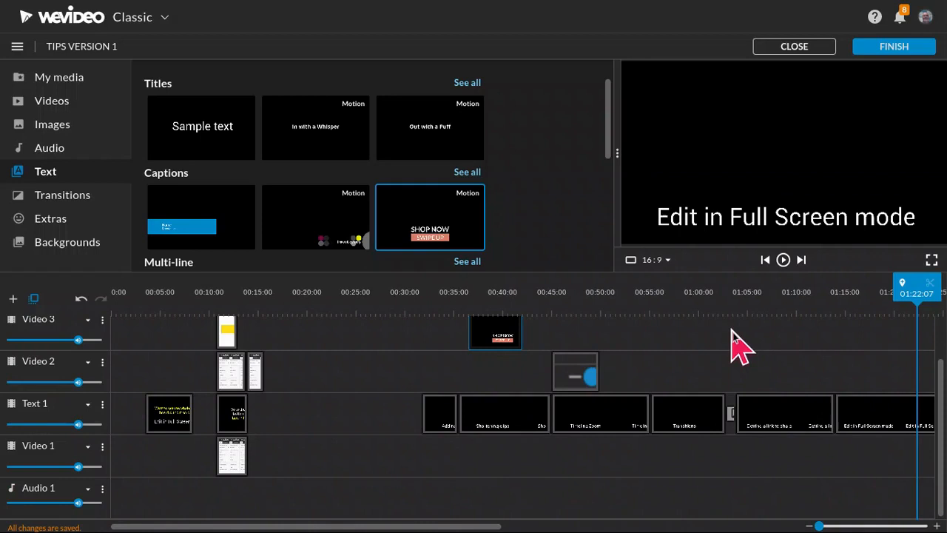
- Move the playhead to about 01:00 on the zoomed timeline
click(703, 291)
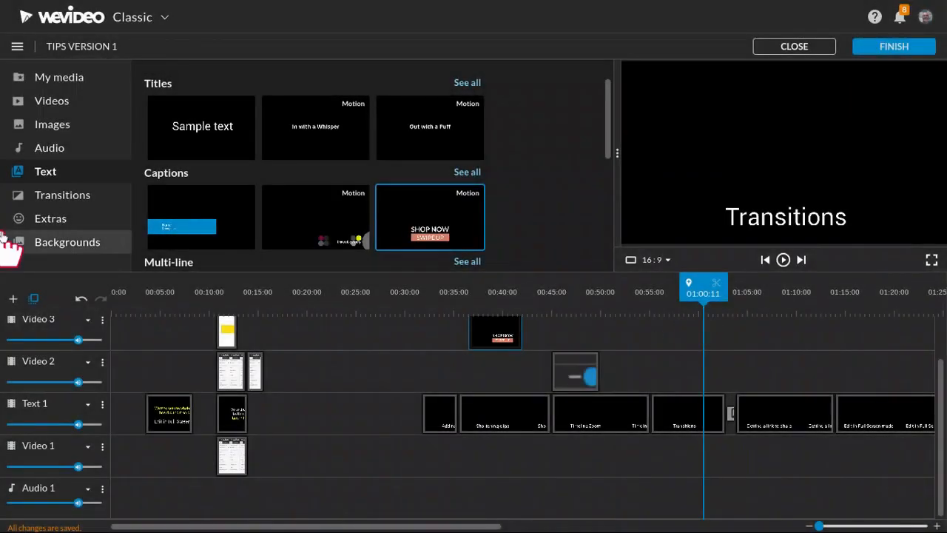
- Drop Dip To Black between the Text 1 clips around 00:45
click(62, 194)
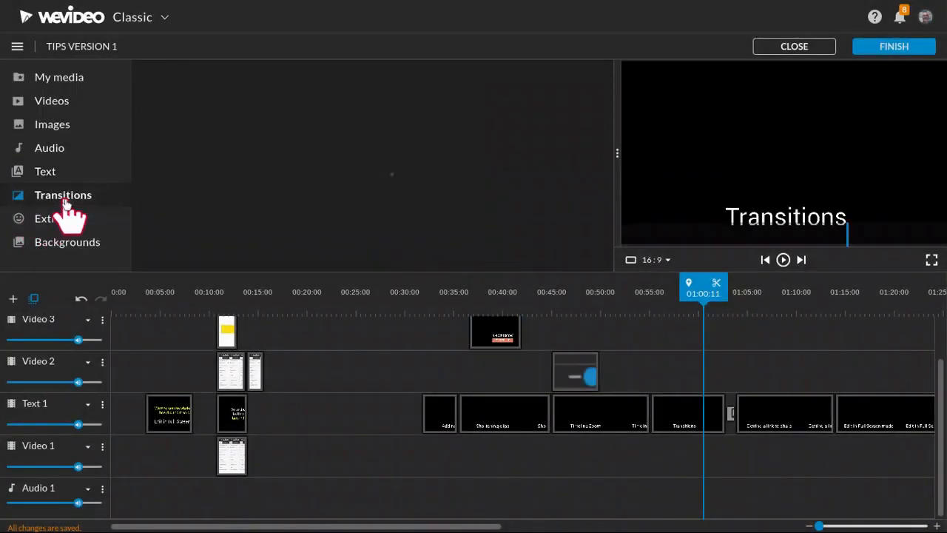
click(63, 195)
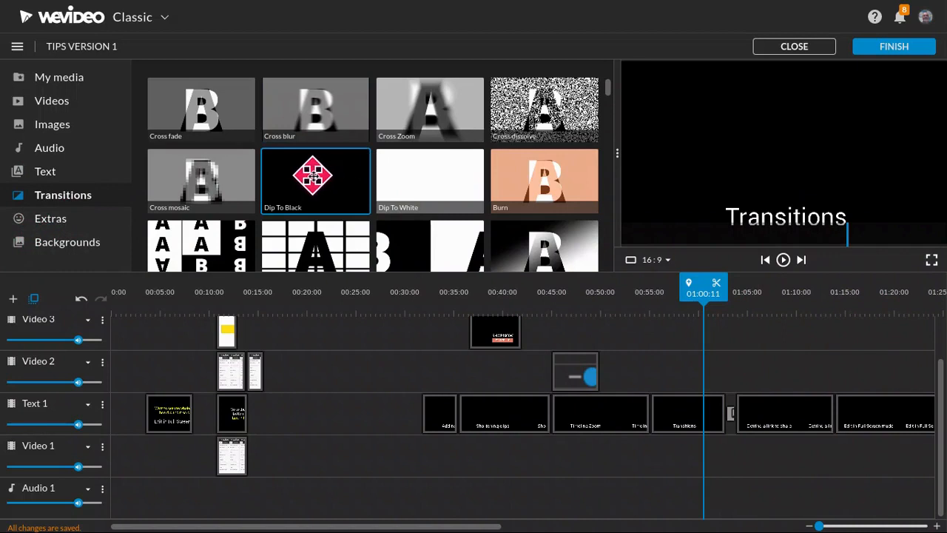
drag(316, 176, 466, 355)
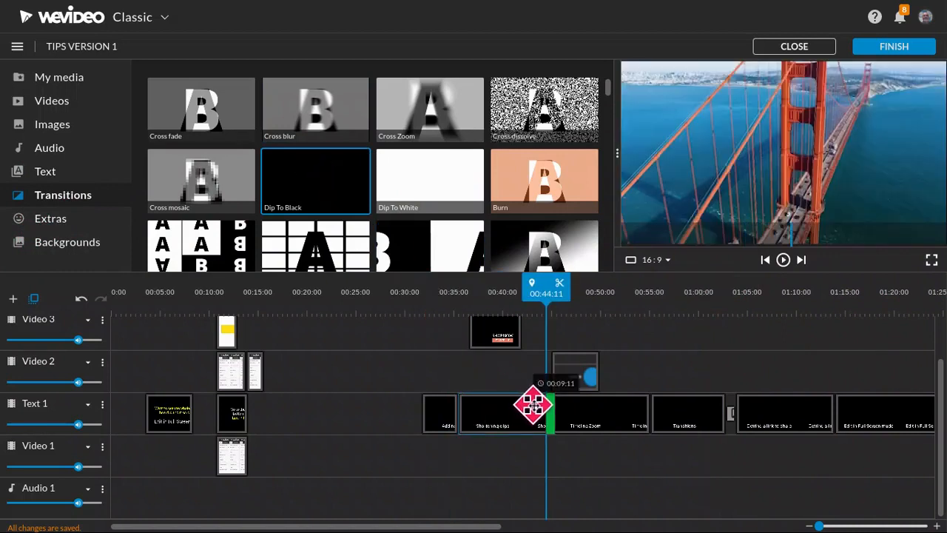
click(782, 260)
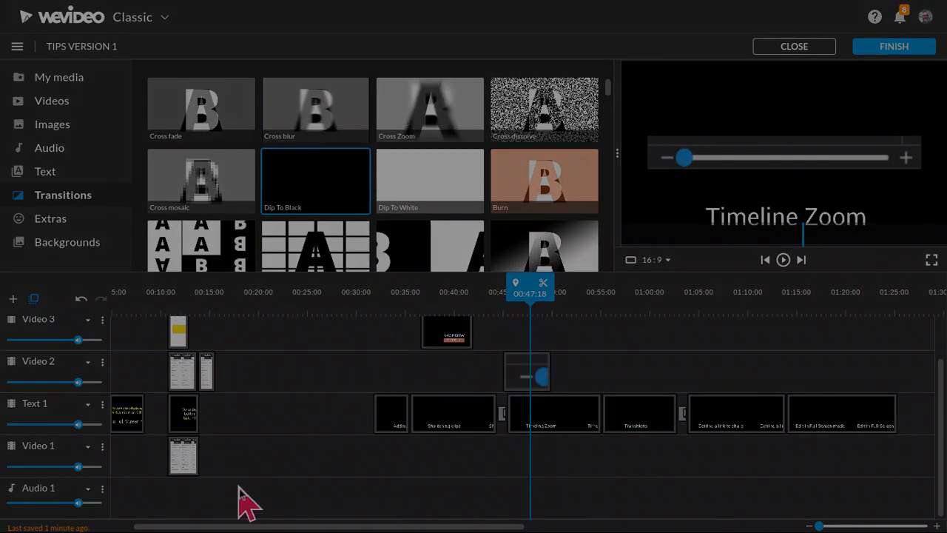
click(736, 291)
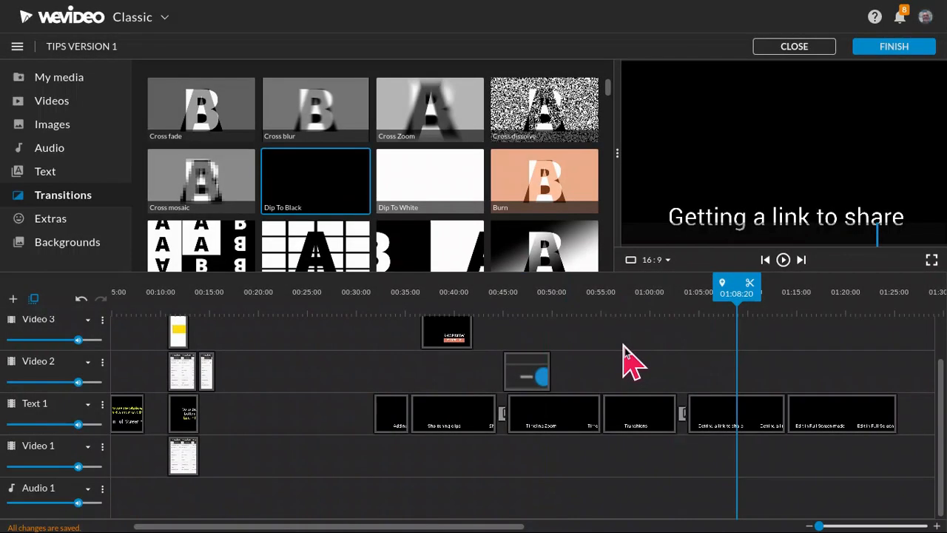
mouse_move(903, 74)
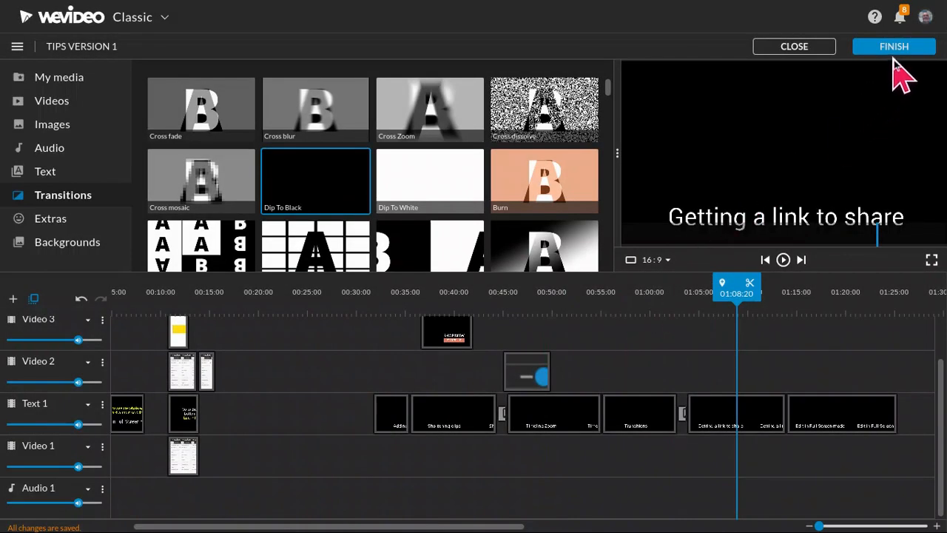
- Open the Tips Version 1 export screen with Video output selected
click(894, 46)
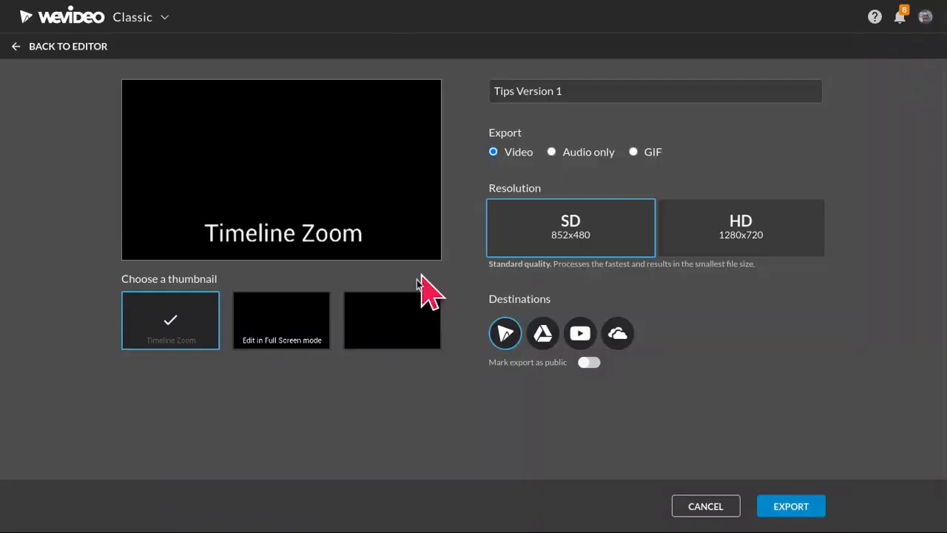
mouse_move(300, 248)
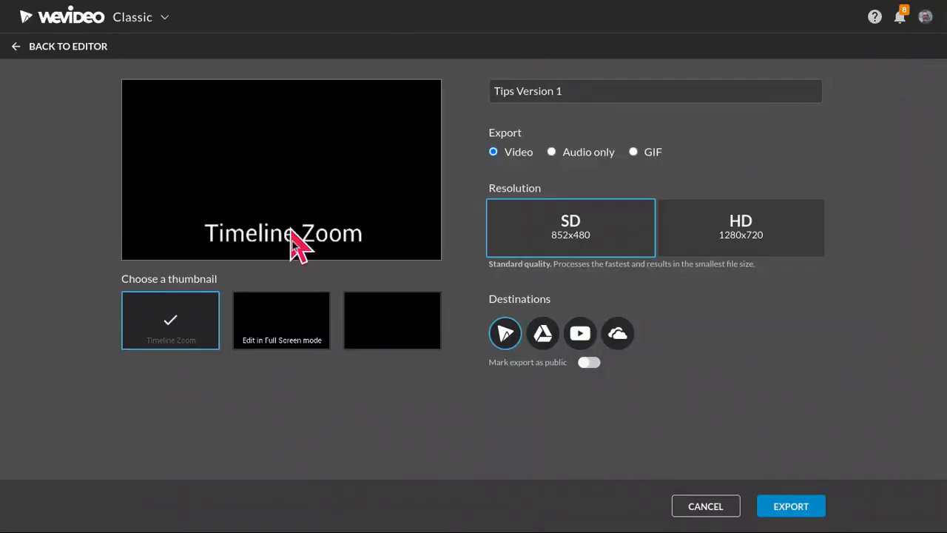
mouse_move(282, 340)
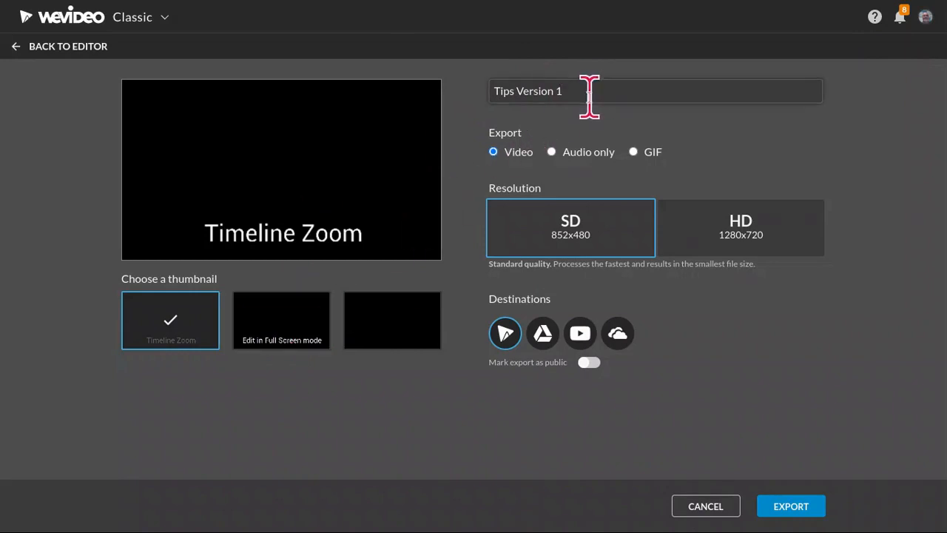
mouse_move(625, 167)
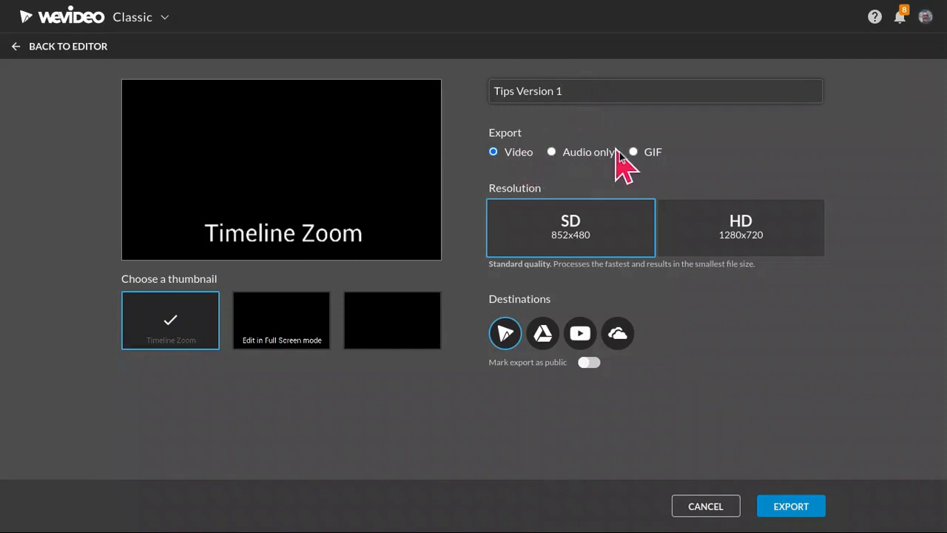
mouse_move(518, 167)
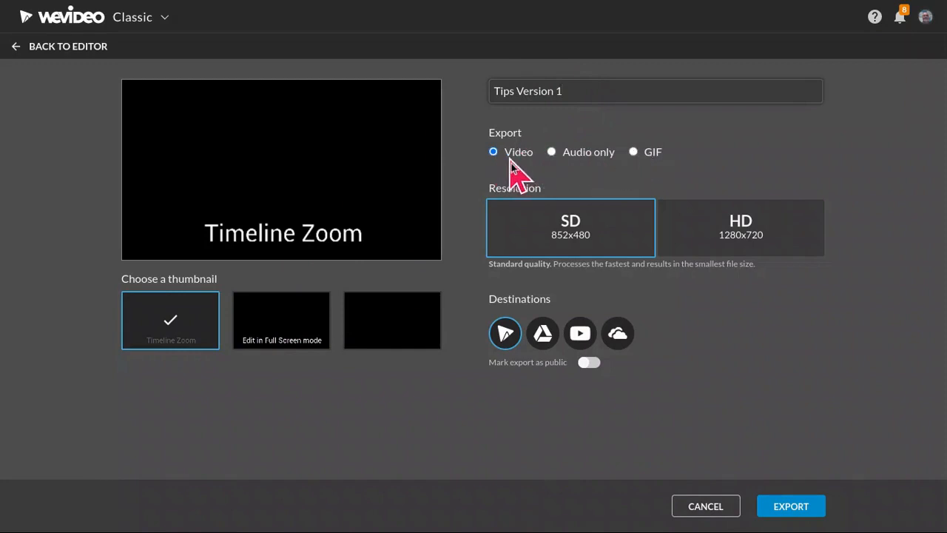
click(740, 227)
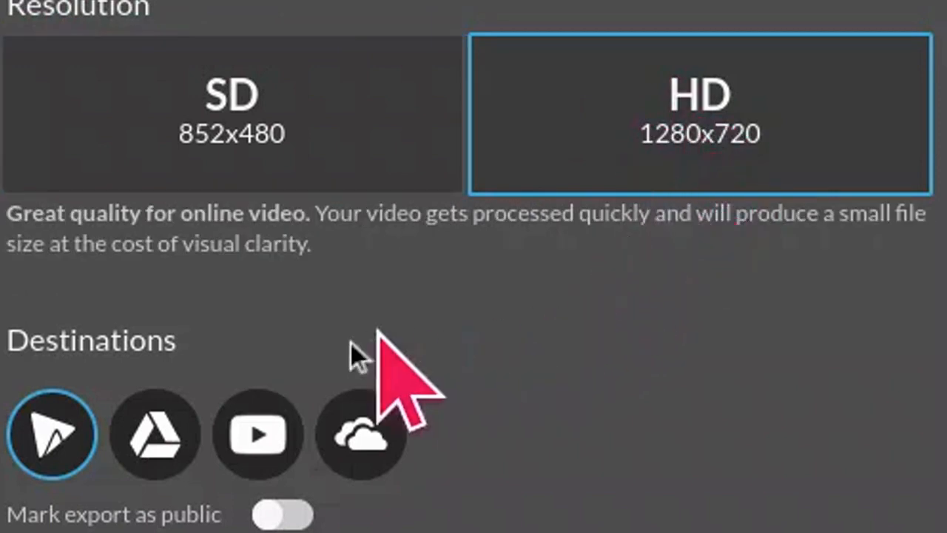
mouse_move(156, 433)
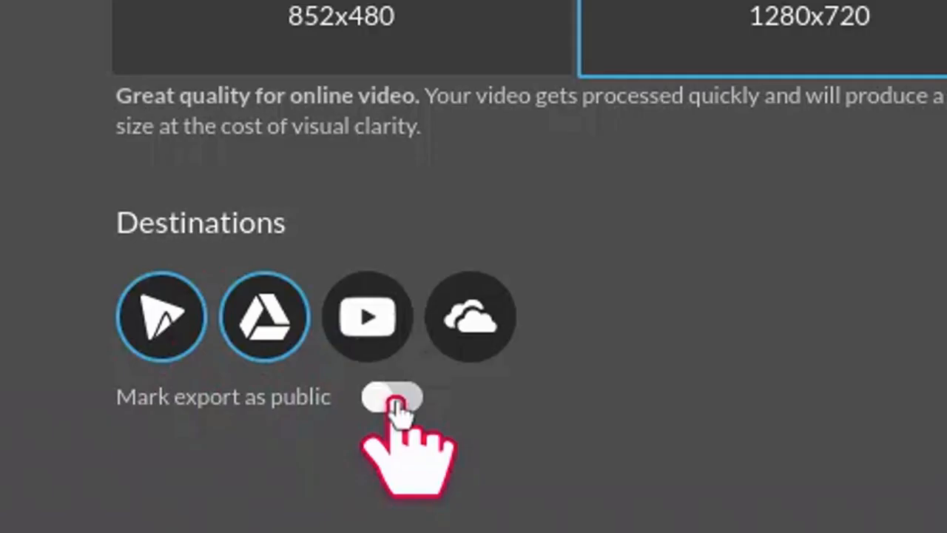
- Mark the HD export public with Google Drive as destination and start exporting
click(391, 399)
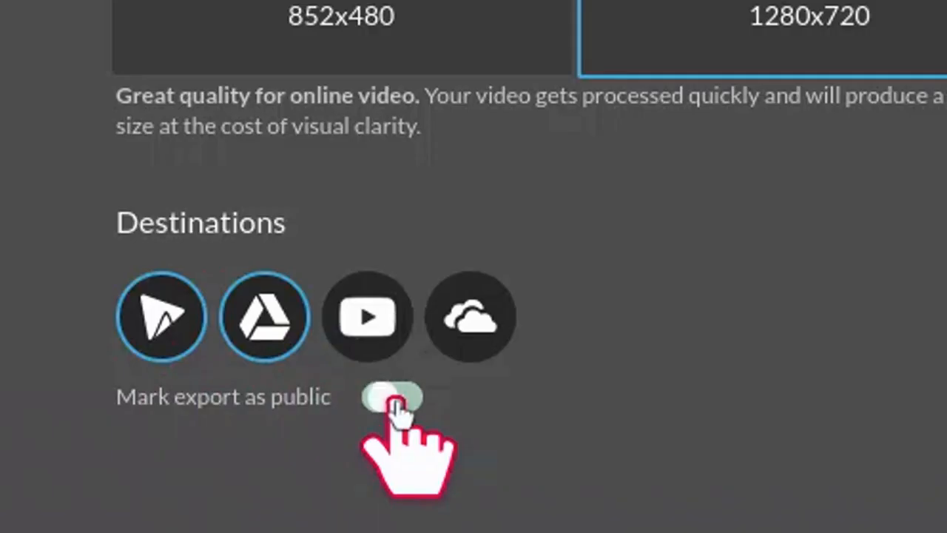
click(391, 398)
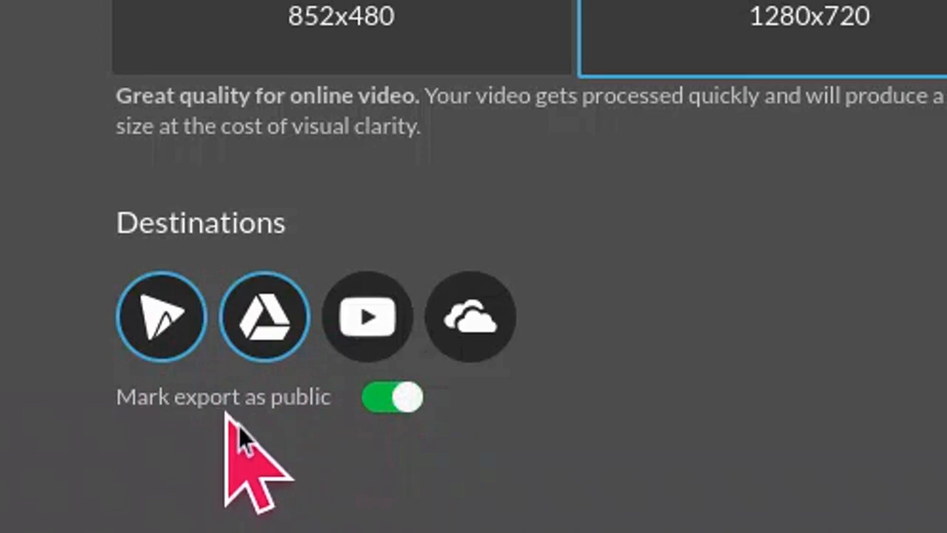
mouse_move(796, 473)
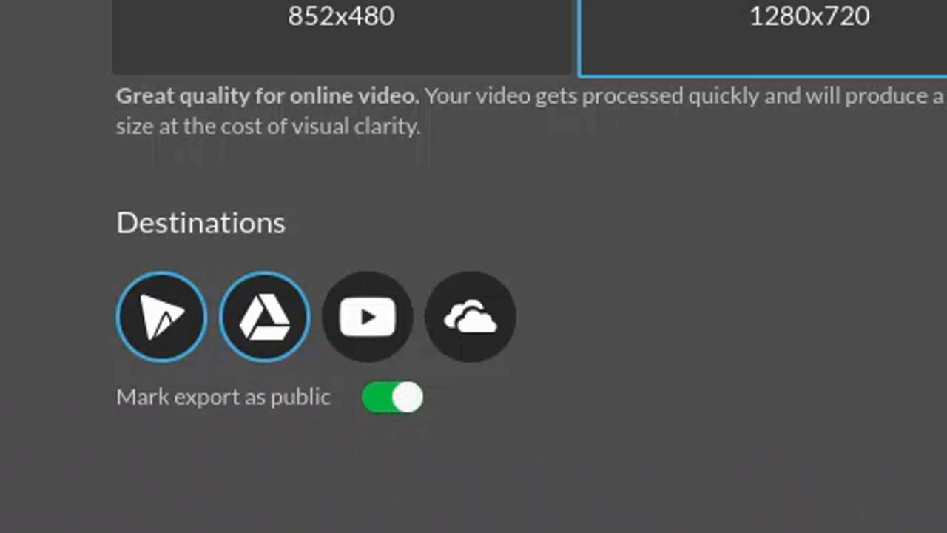
click(790, 506)
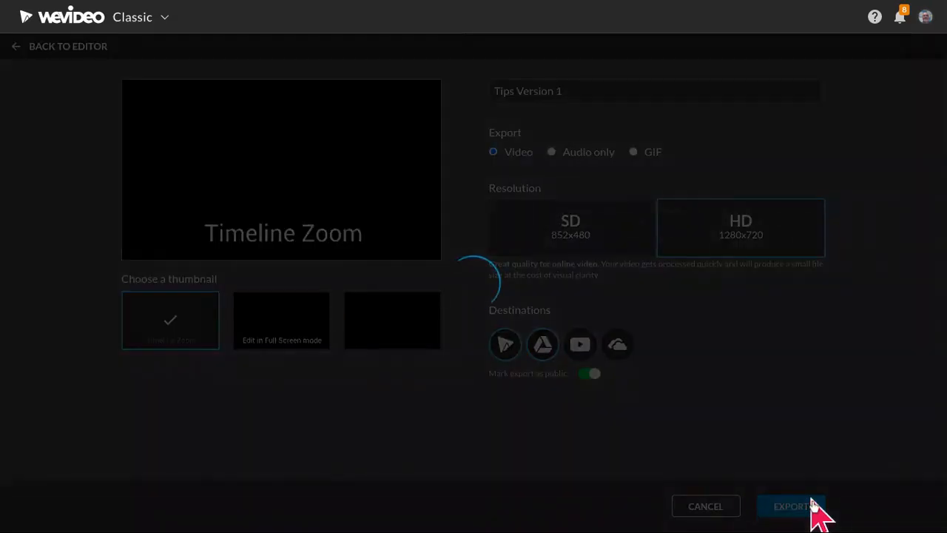
- Wait while Tips Version 1 (01m:25s) is queued for export
click(790, 506)
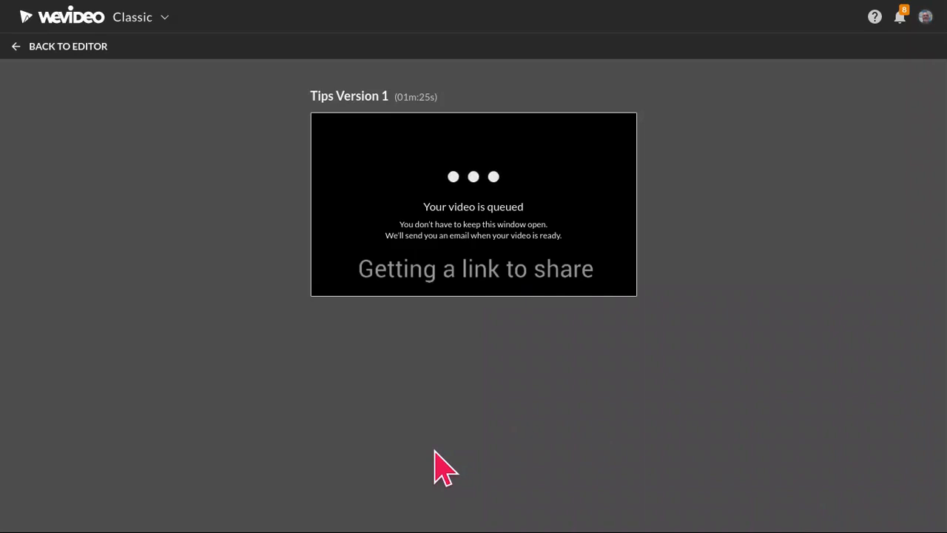
mouse_move(490, 288)
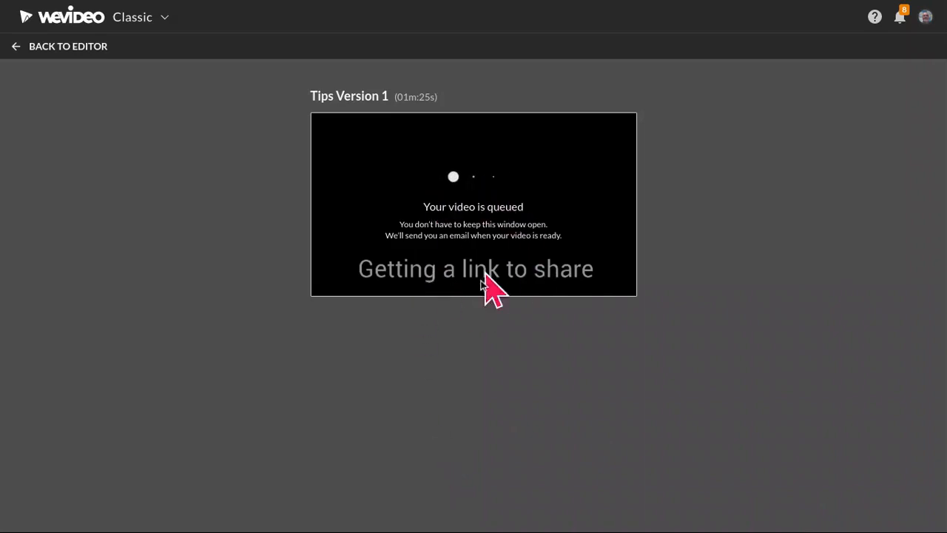
mouse_move(198, 266)
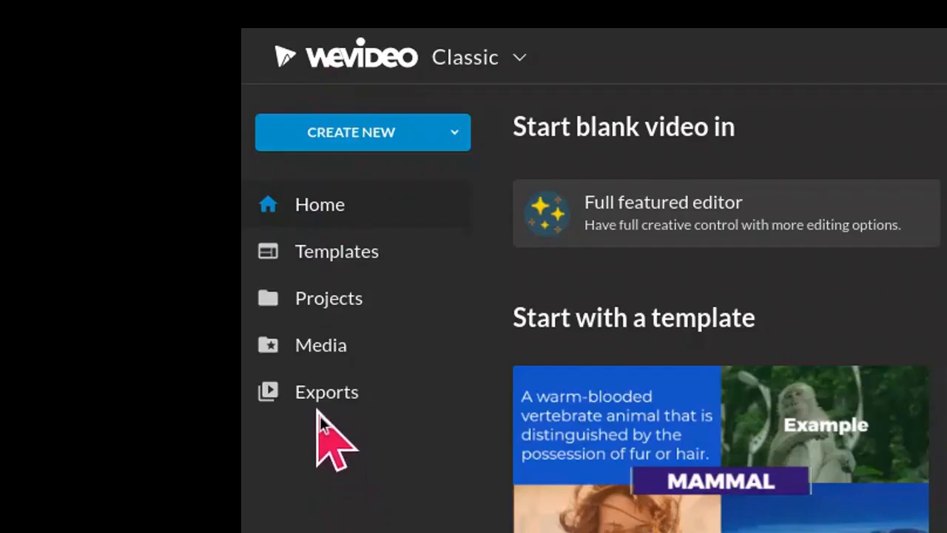
- Open the Tips Version 1 entry from the Exports library
click(326, 392)
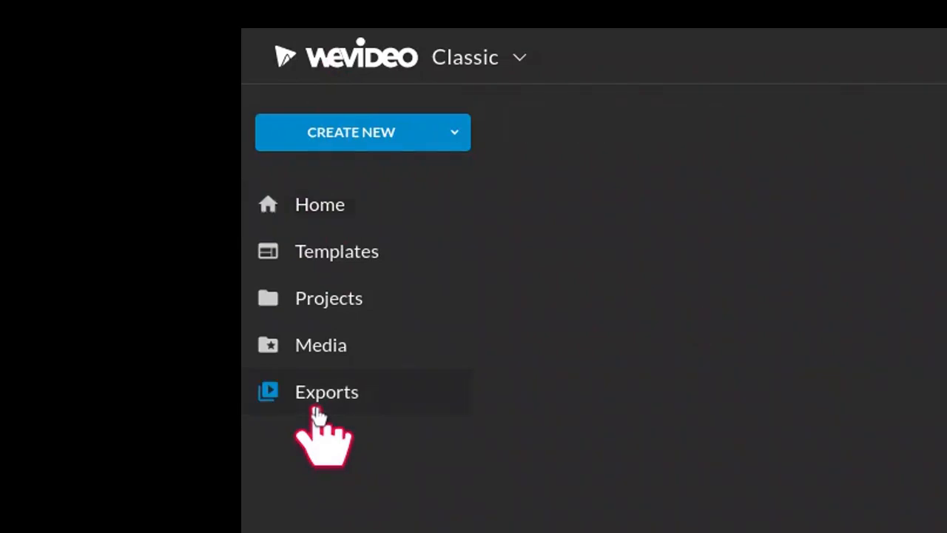
click(326, 391)
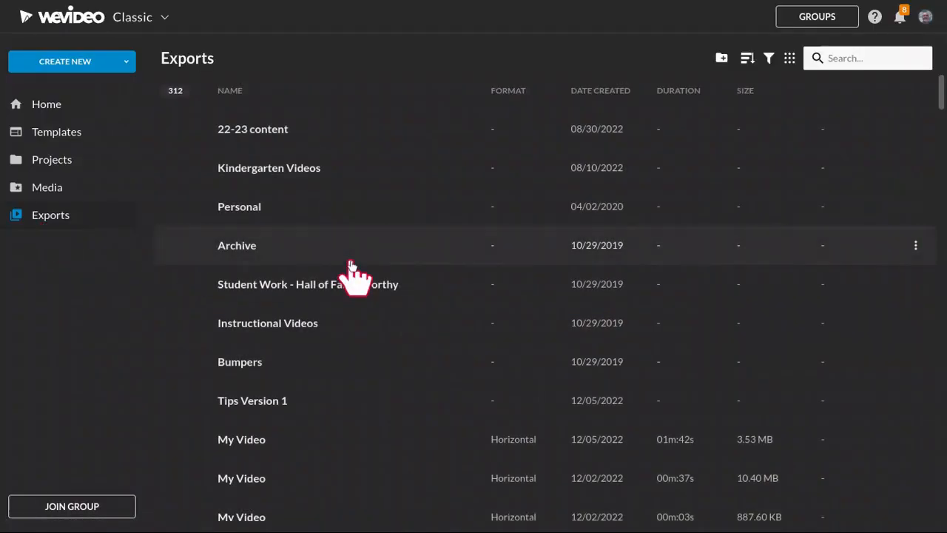
scroll(down, 3)
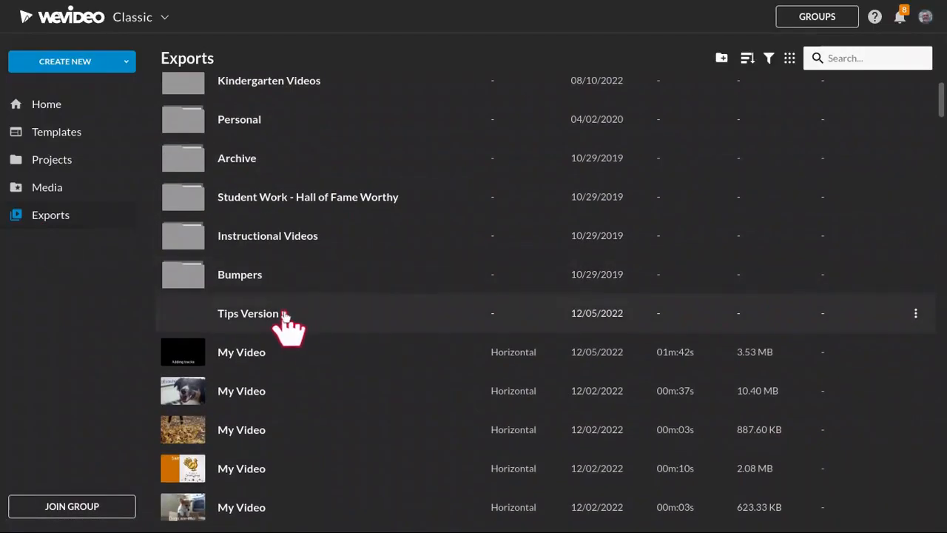
click(241, 352)
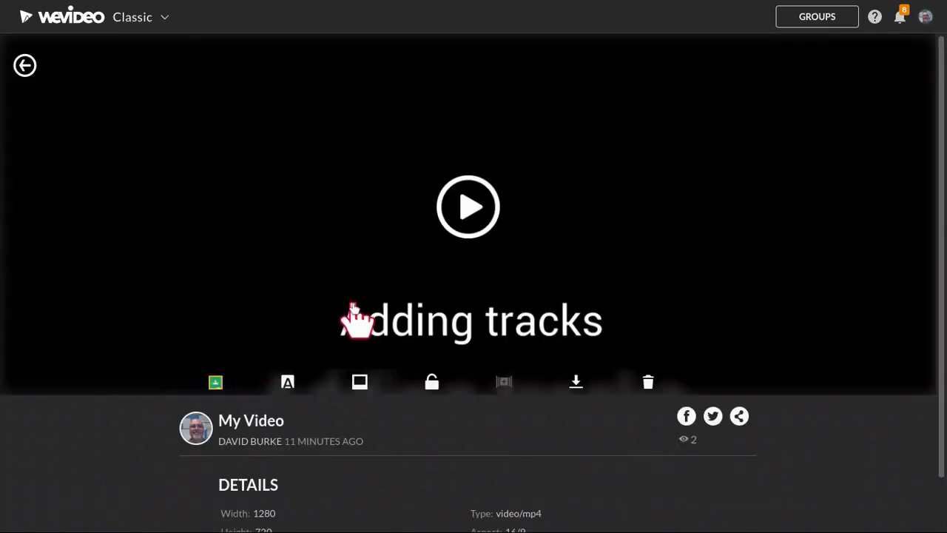
mouse_move(729, 425)
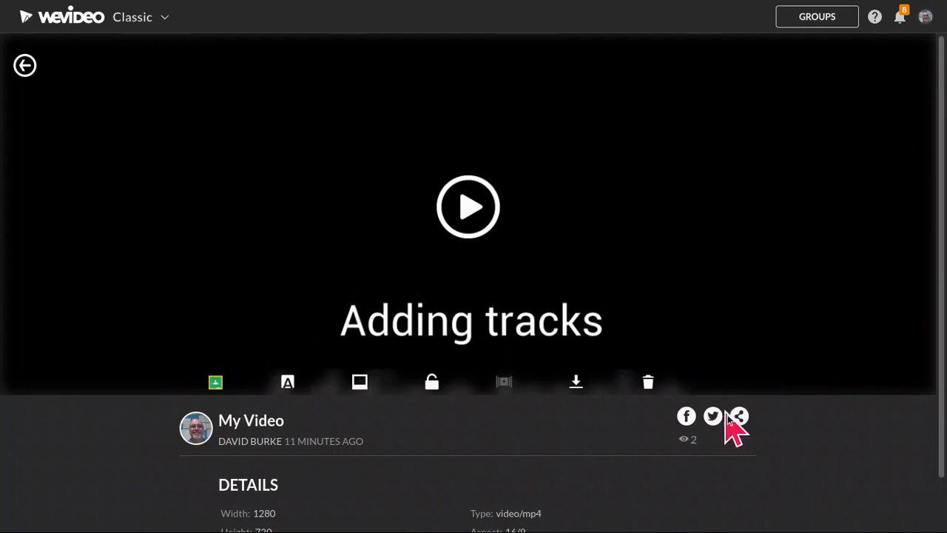